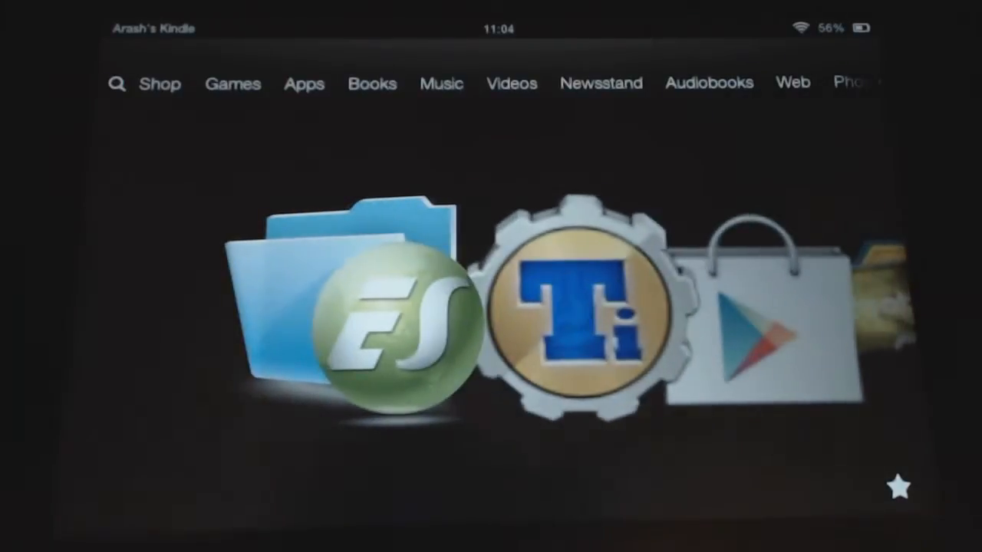
# Launch ES File Explorer from the Kindle carousel and browse to /system/etc/security.
pyautogui.click(395, 326)
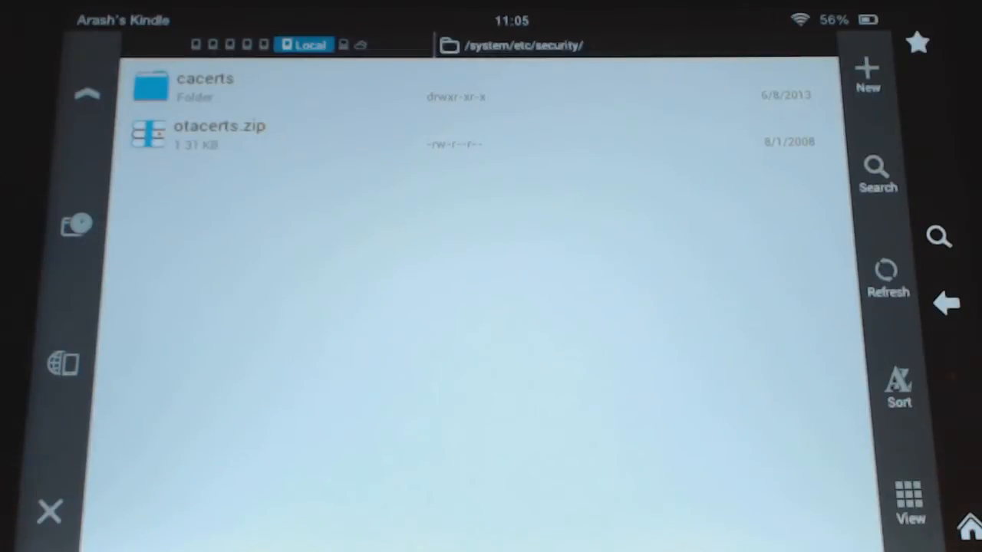
# Copy otacerts.zip, choosing /mnt/sdcard as the destination.
pyautogui.click(220, 135)
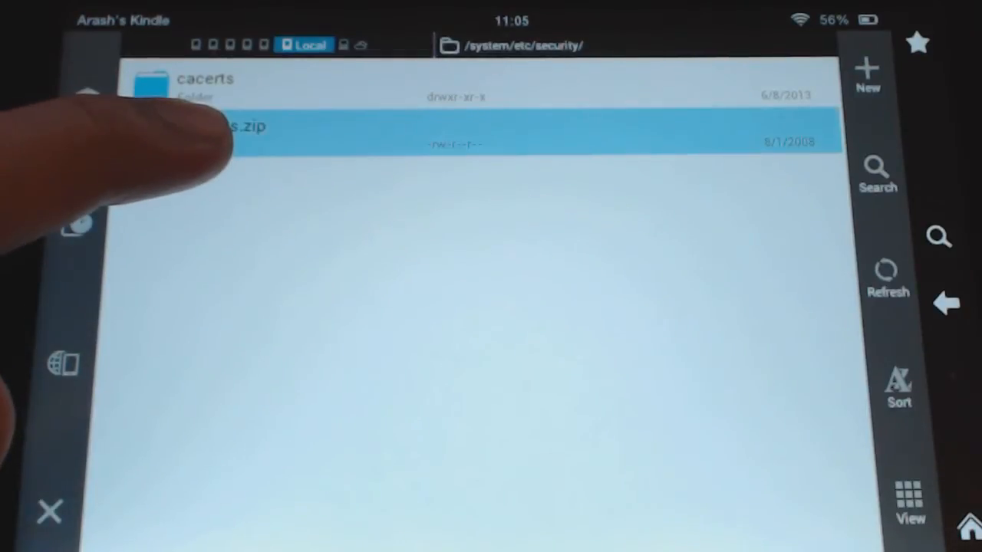
pyautogui.click(230, 134)
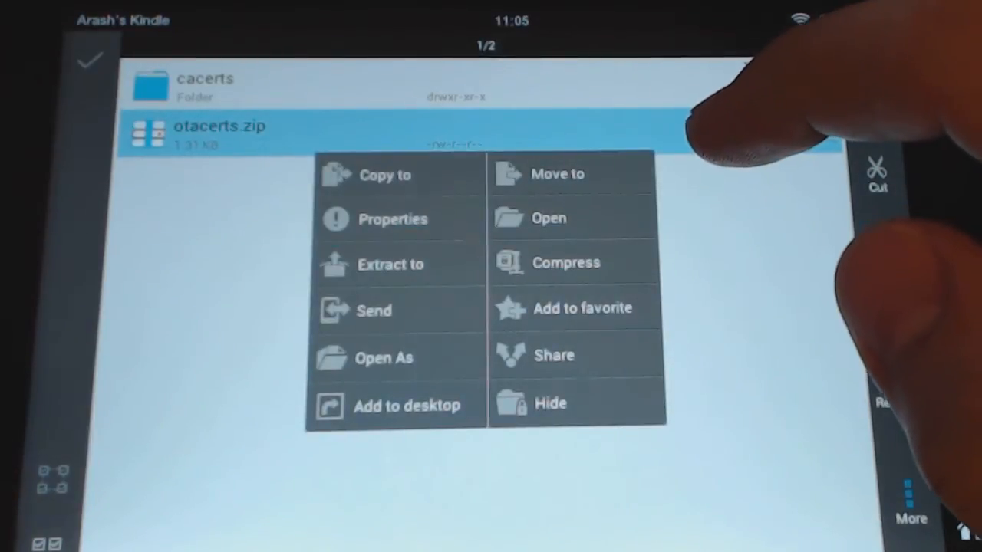
pyautogui.click(560, 174)
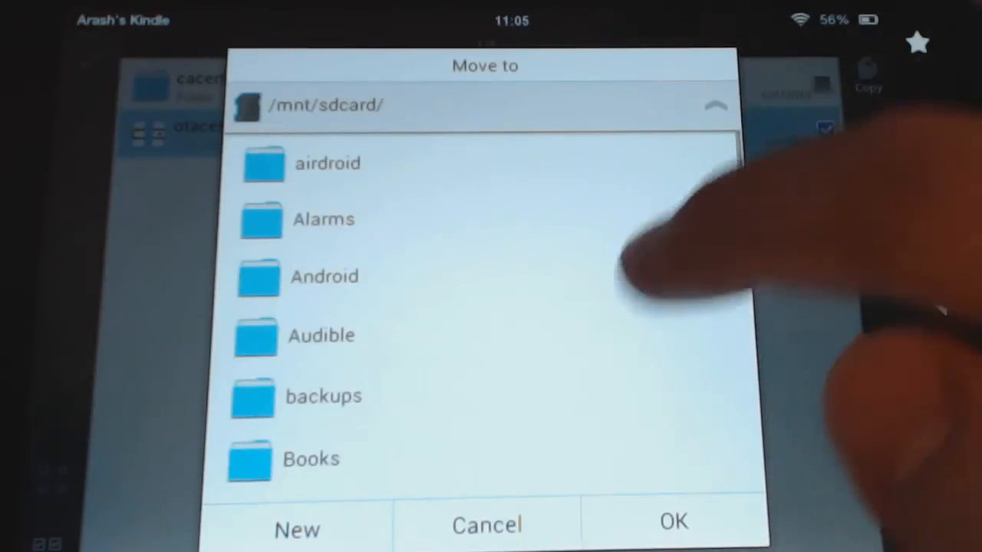
pyautogui.scroll(-3)
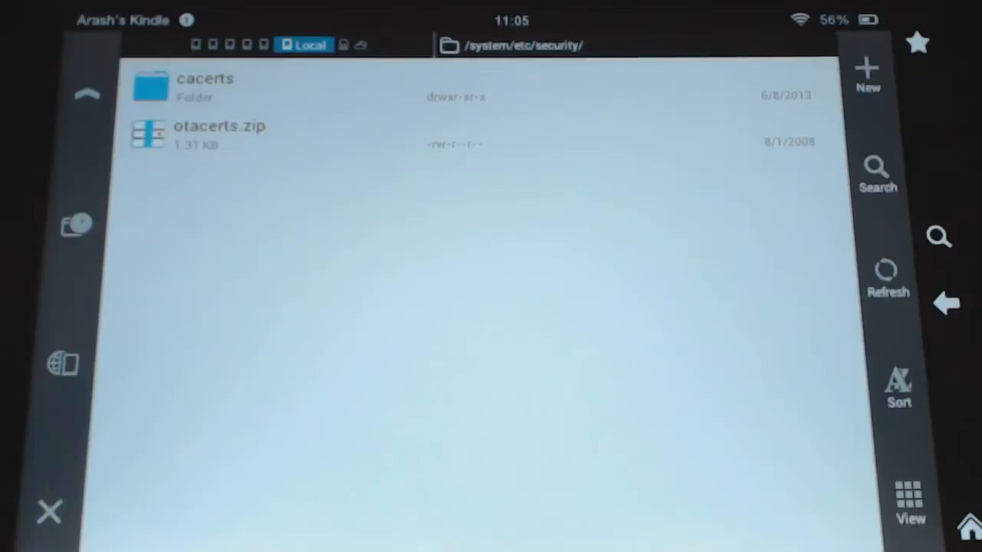
pyautogui.click(231, 130)
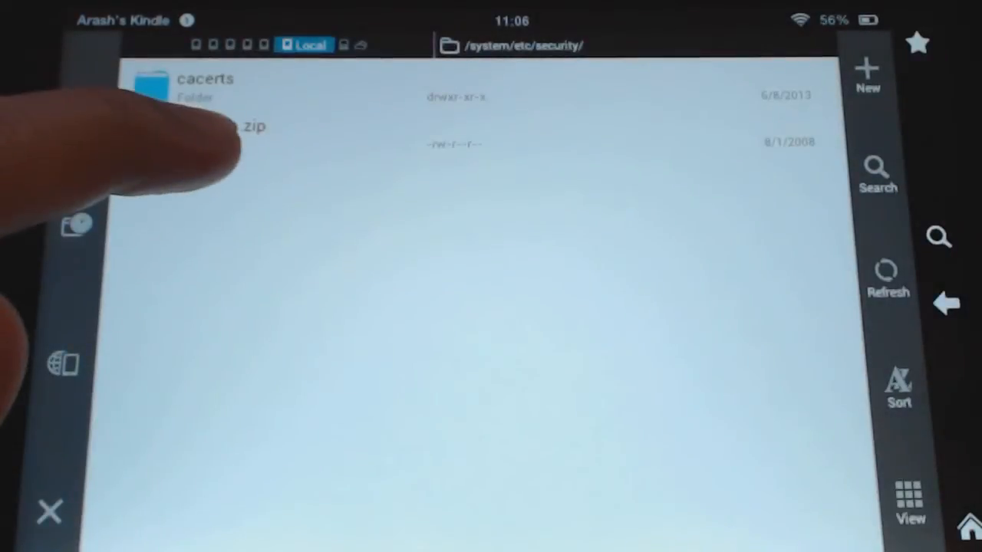
# Select otacerts.zip and open the Fast Access sidebar beside the listing.
pyautogui.click(222, 130)
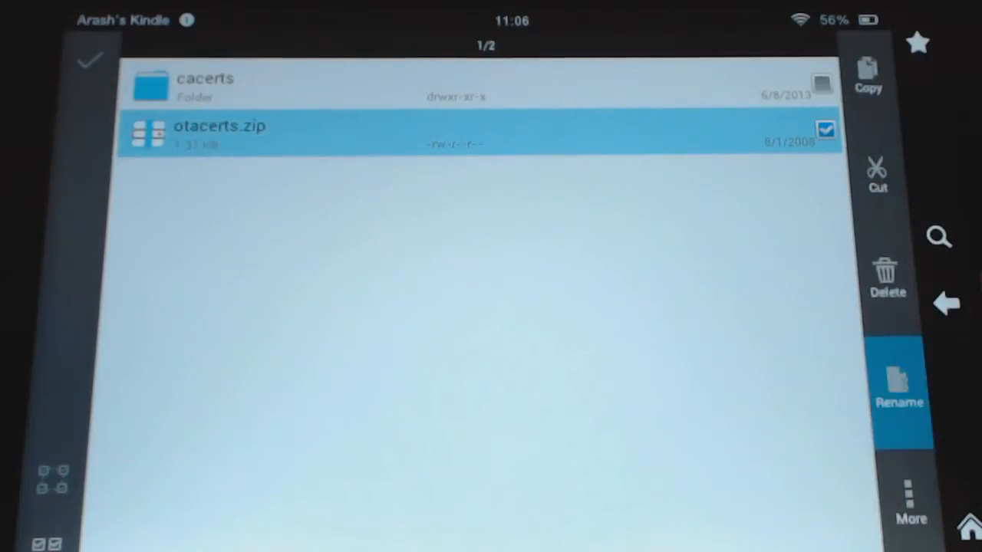
pyautogui.click(902, 388)
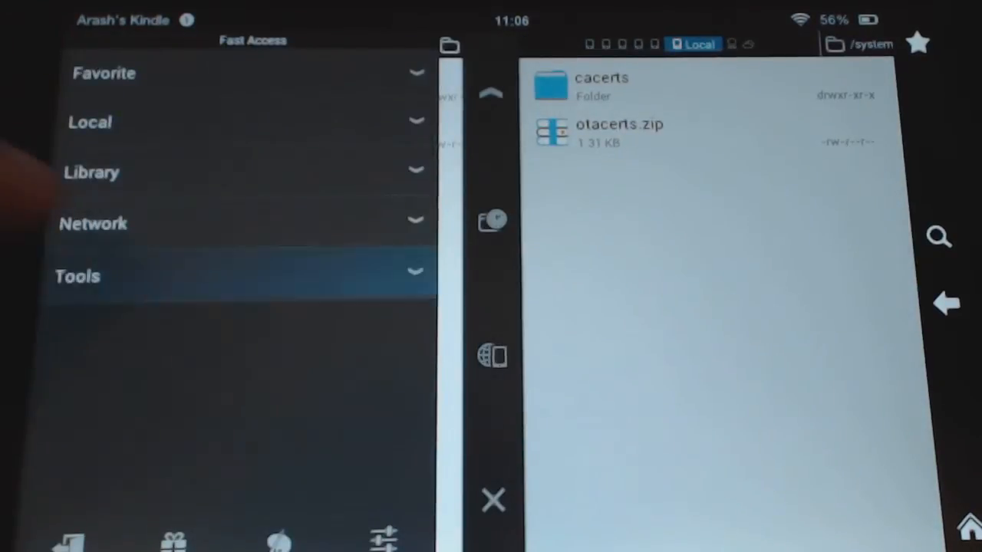
# Set / and /system to RW in Root Explorer's Mount R/W dialog.
pyautogui.click(78, 276)
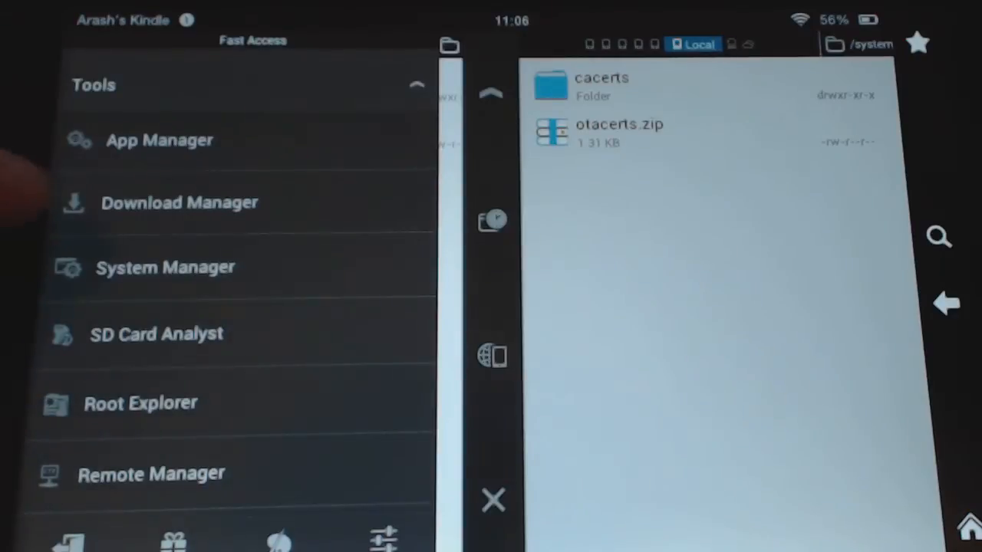
pyautogui.scroll(-3)
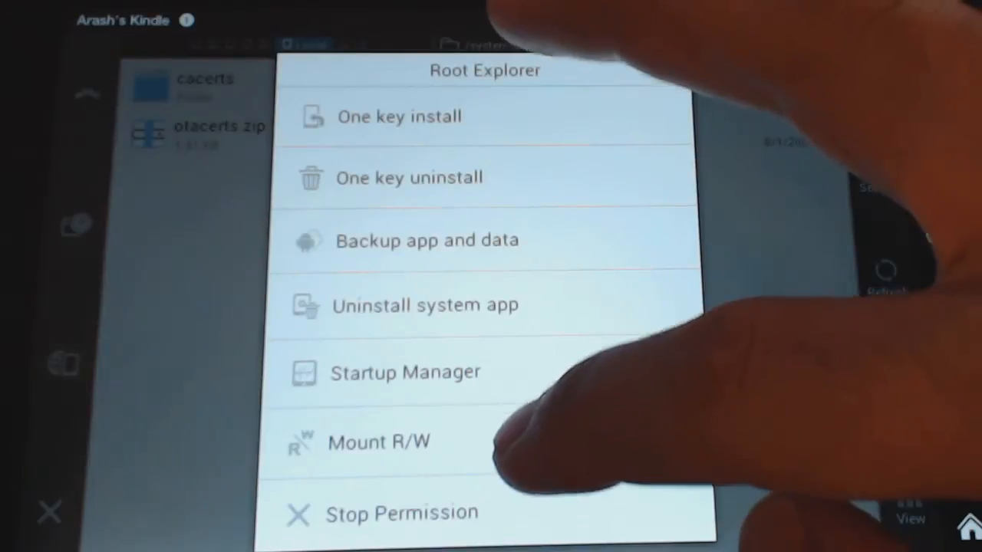
pyautogui.click(379, 442)
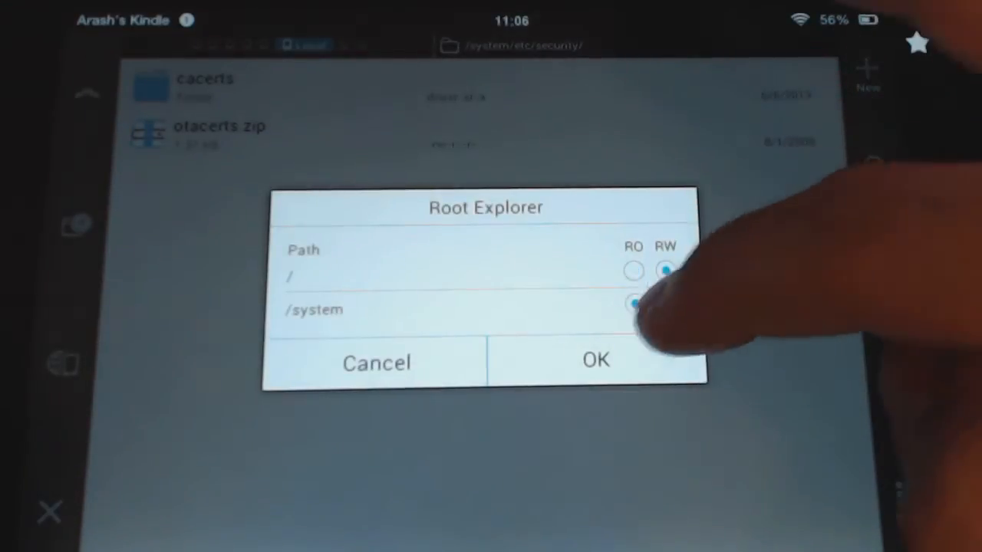
pyautogui.click(664, 303)
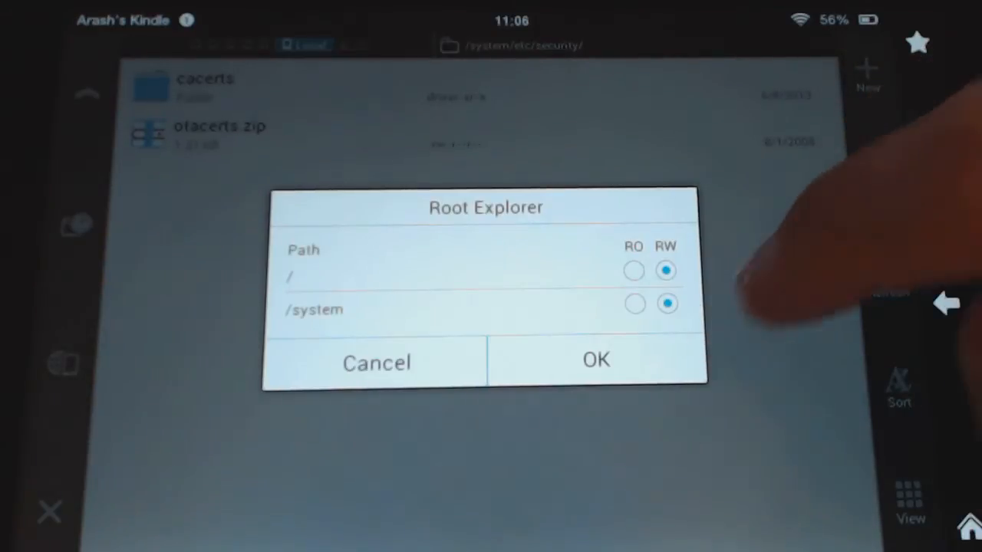
pyautogui.click(594, 362)
pyautogui.write('otacerts.bak')
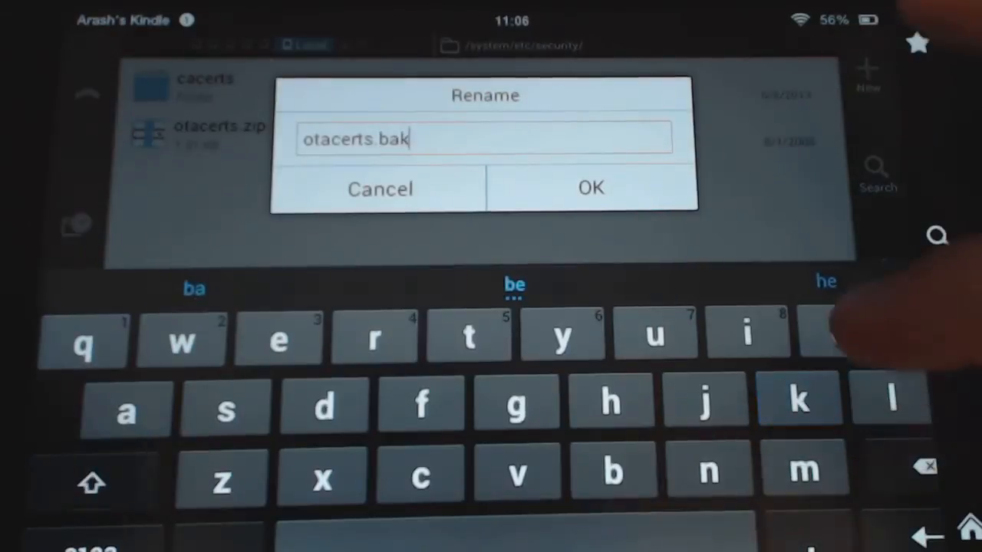
# Confirm the new name otacerts.bak for otacerts.zip.
pyautogui.click(589, 188)
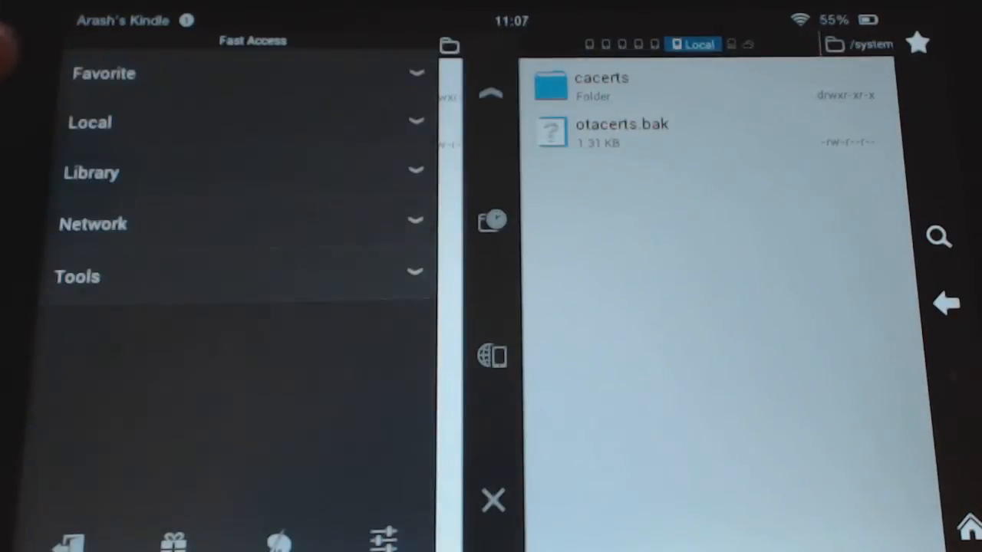
# Reopen Root Explorer's Mount R/W and confirm RW for / and /system.
pyautogui.click(77, 276)
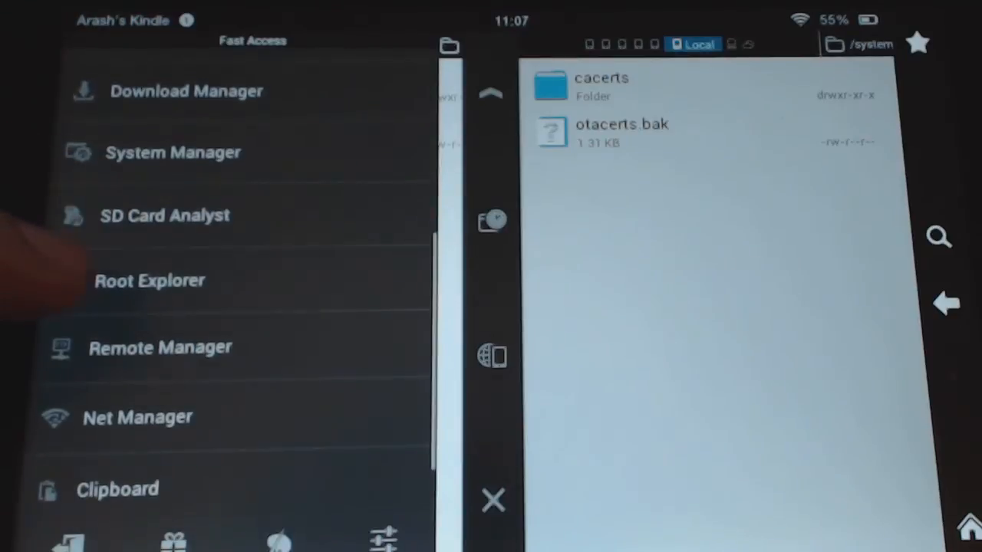
pyautogui.click(149, 280)
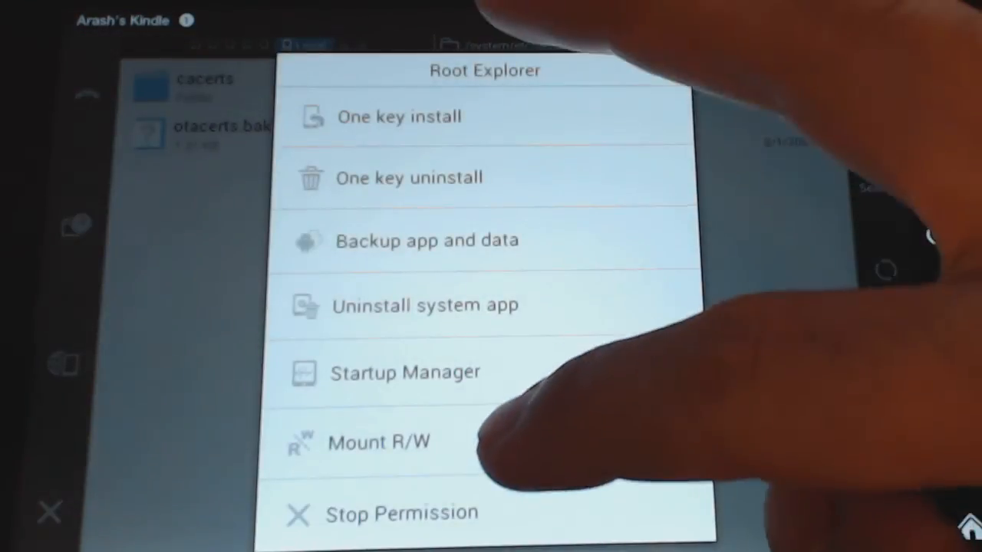
pyautogui.click(371, 442)
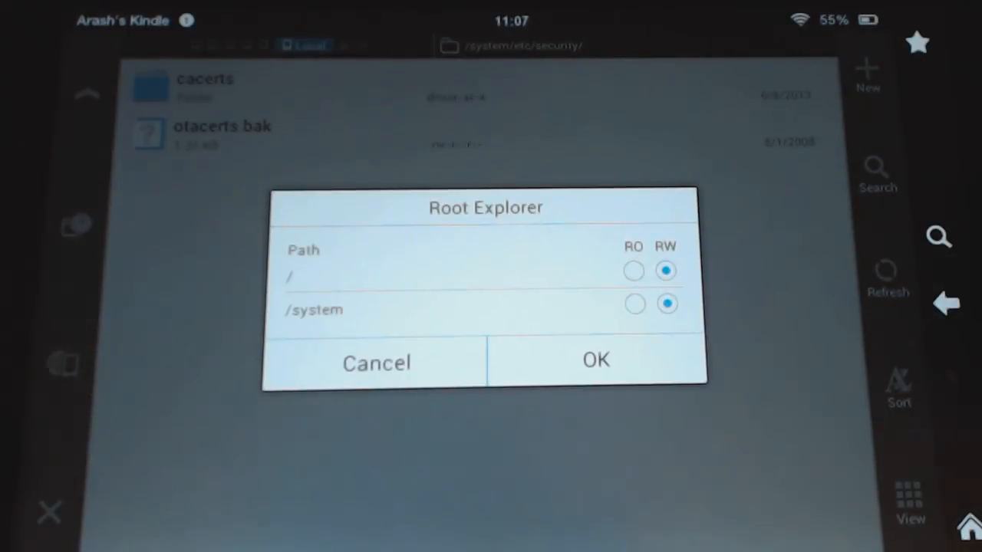
pyautogui.click(595, 361)
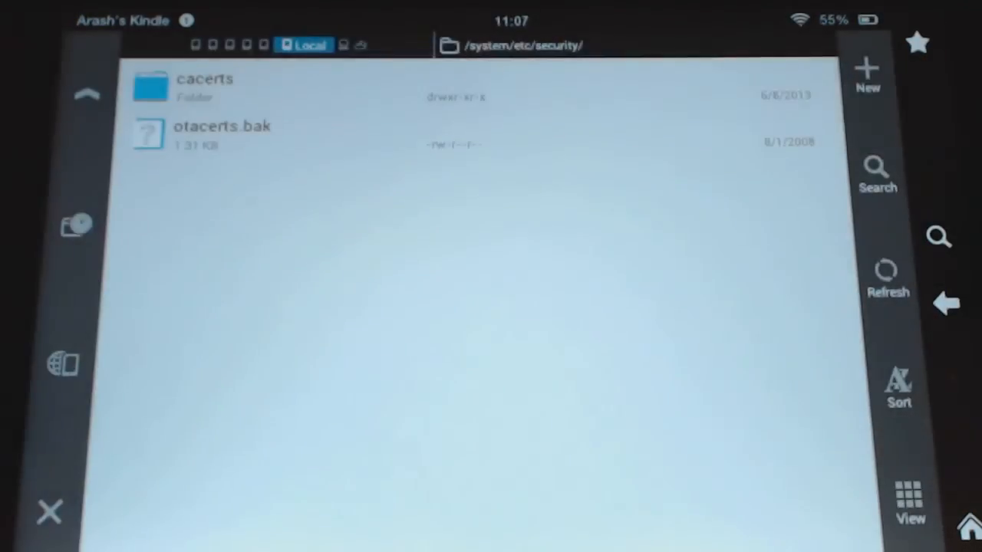